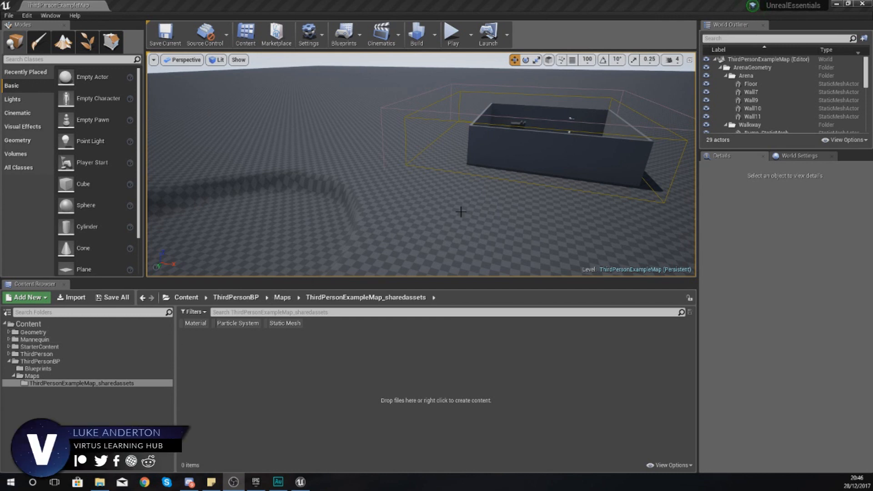
mouse_move(410, 212)
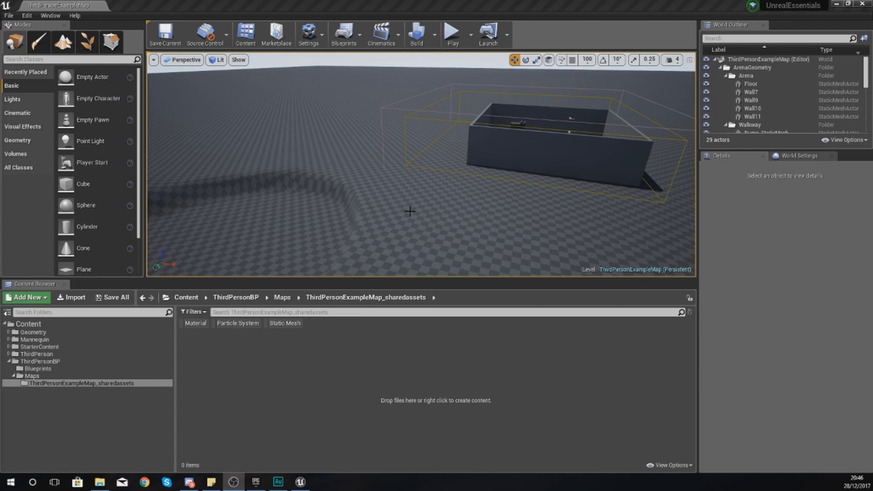
mouse_move(234, 410)
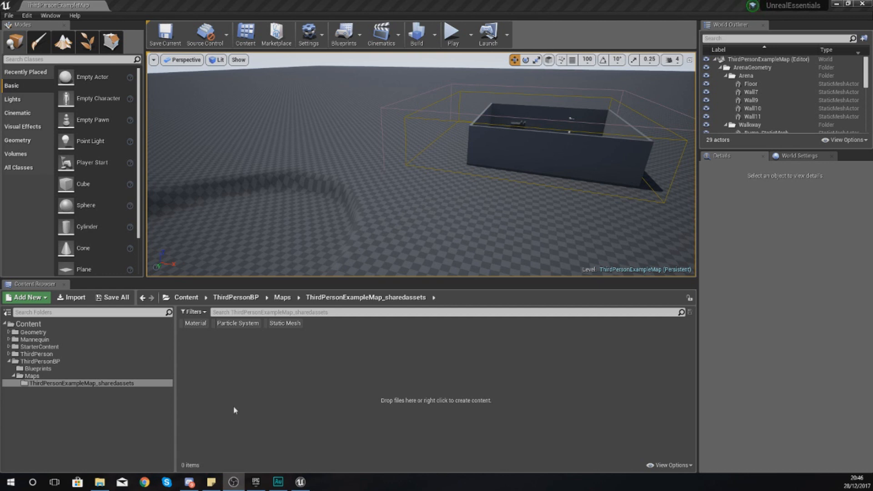
- Show the StarterContent Materials folder and its 45 materials in the Content Browser
left_click(39, 347)
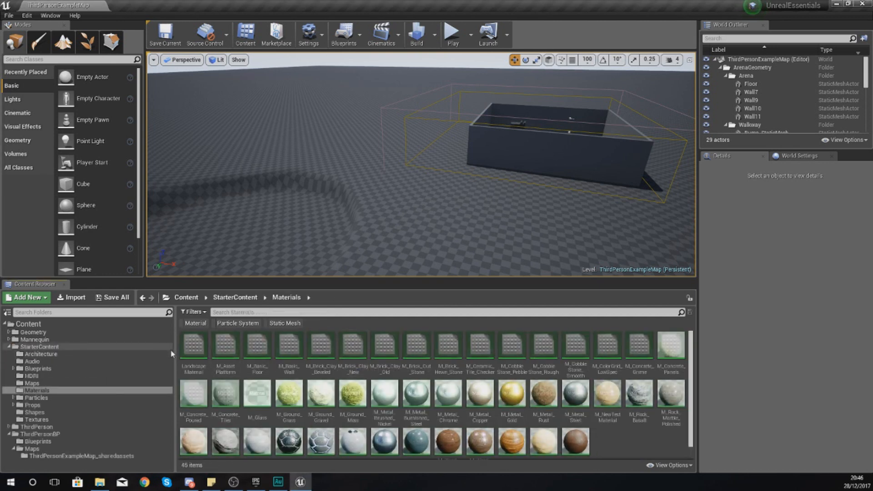
left_click(194, 348)
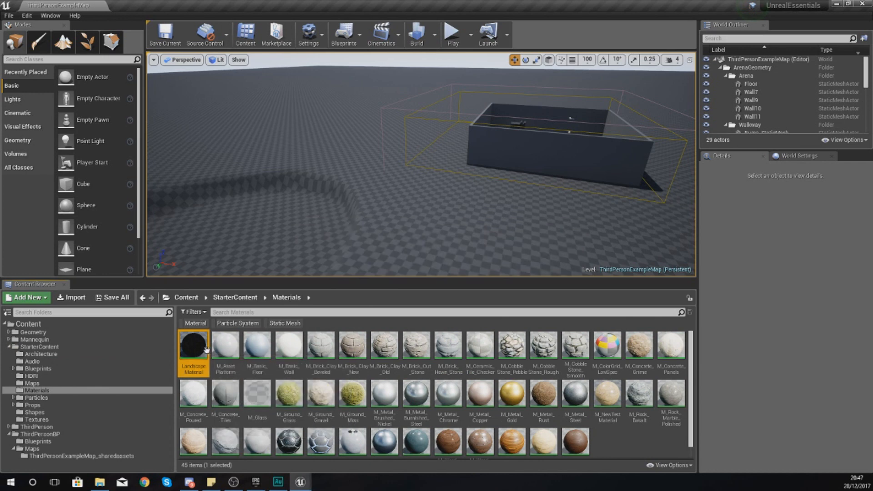
double_click(193, 345)
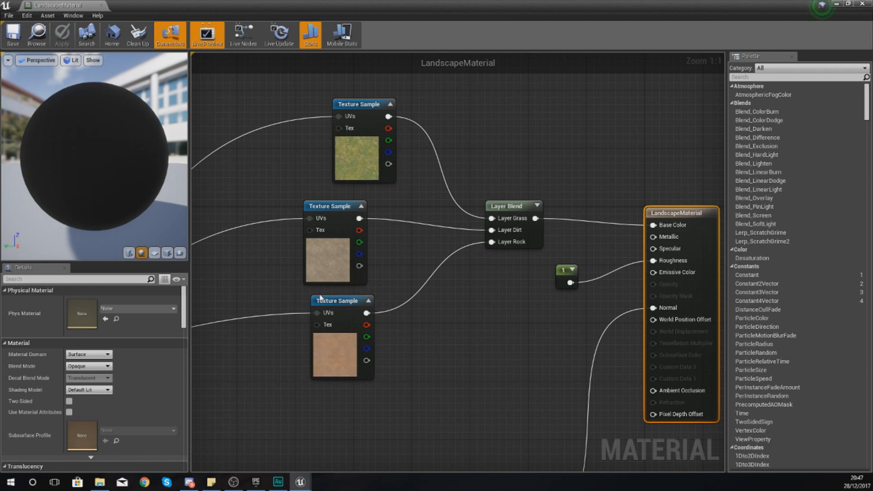
mouse_move(437, 266)
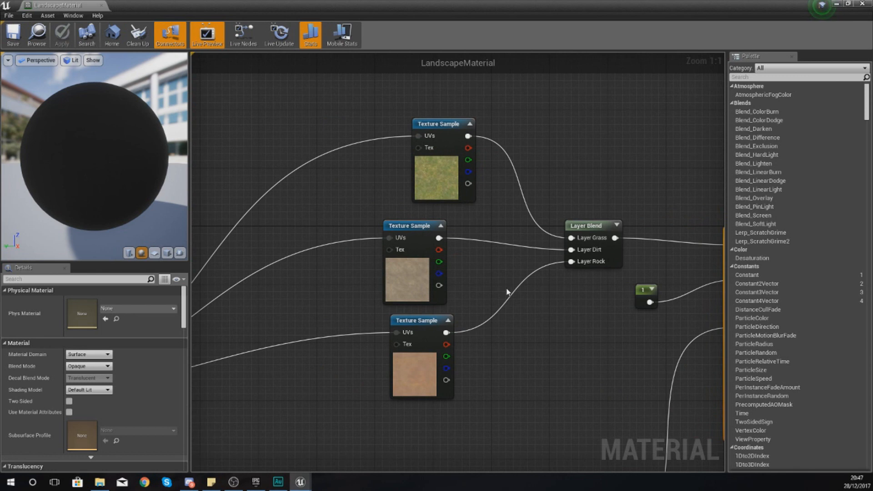
mouse_move(486, 292)
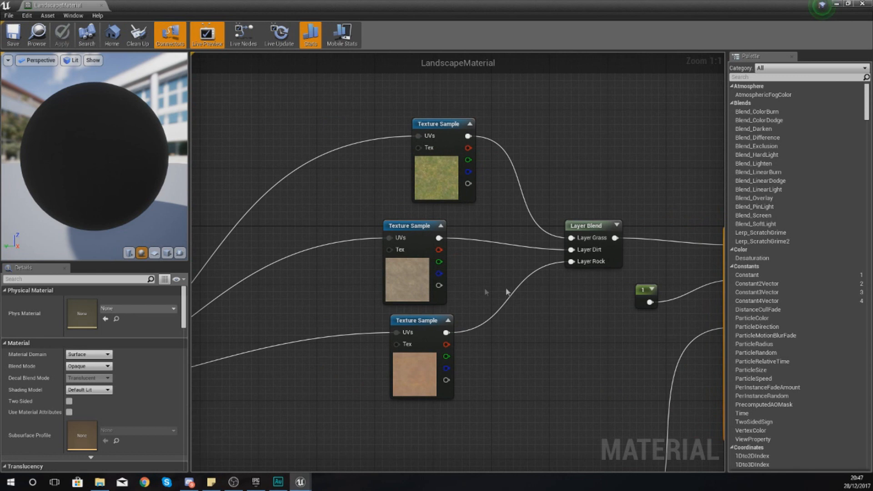
scroll("down", 3)
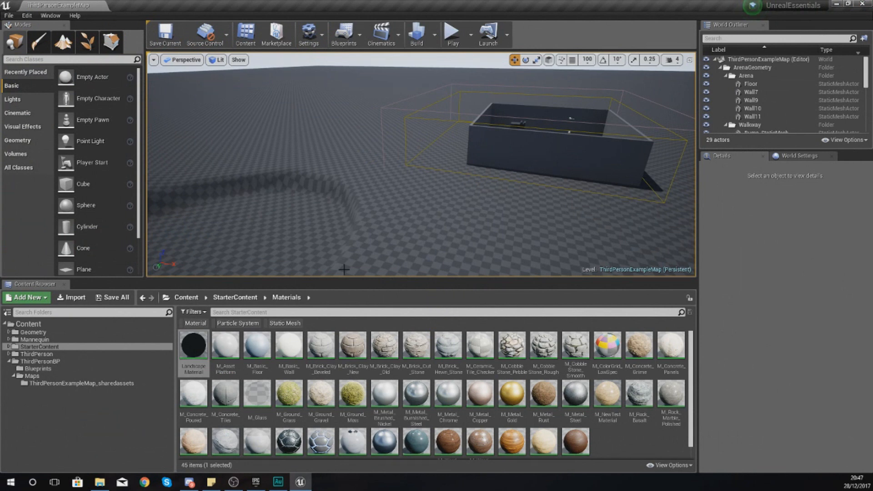
mouse_move(437, 246)
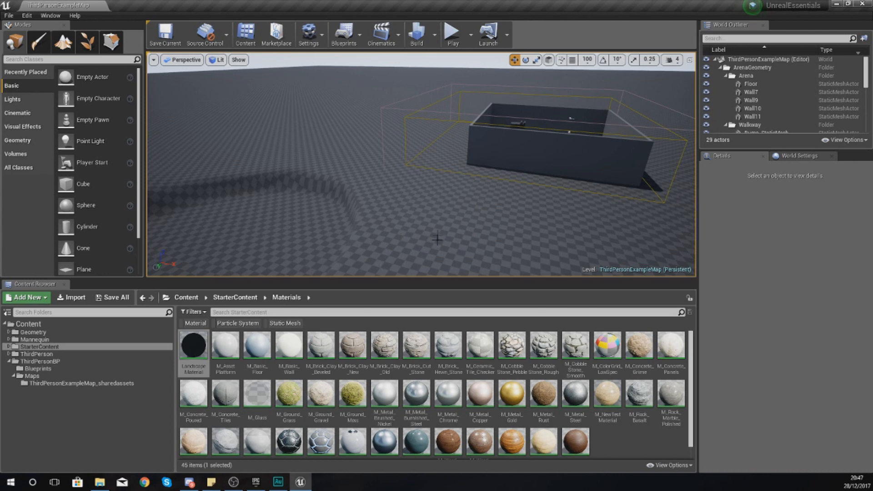
- Select the Landscape actor and assign LandscapeMaterial as its Landscape Material
left_click(749, 98)
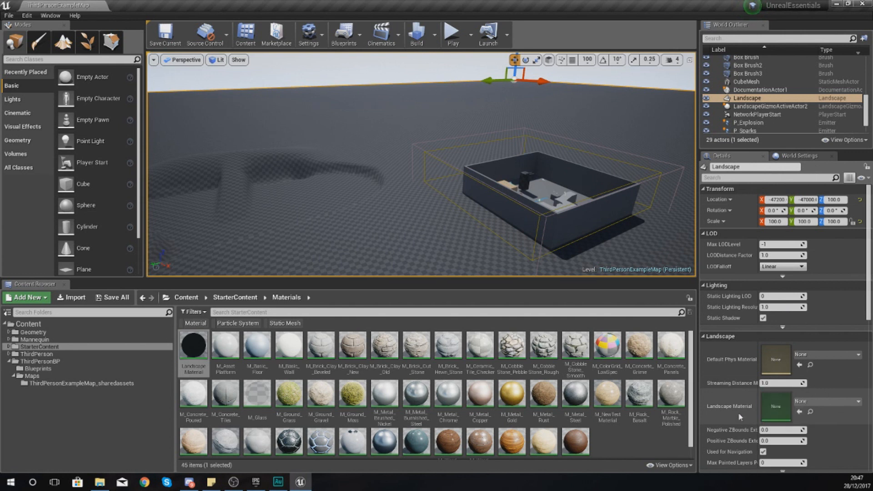
mouse_move(799, 414)
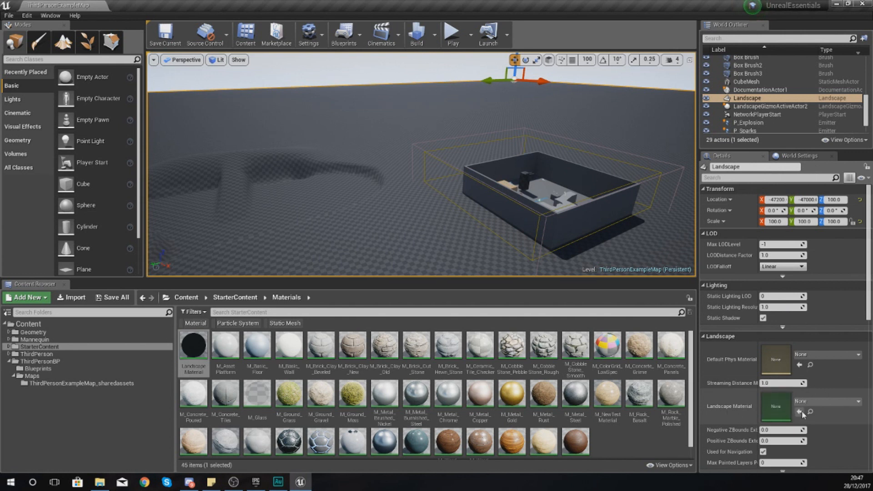
mouse_move(194, 344)
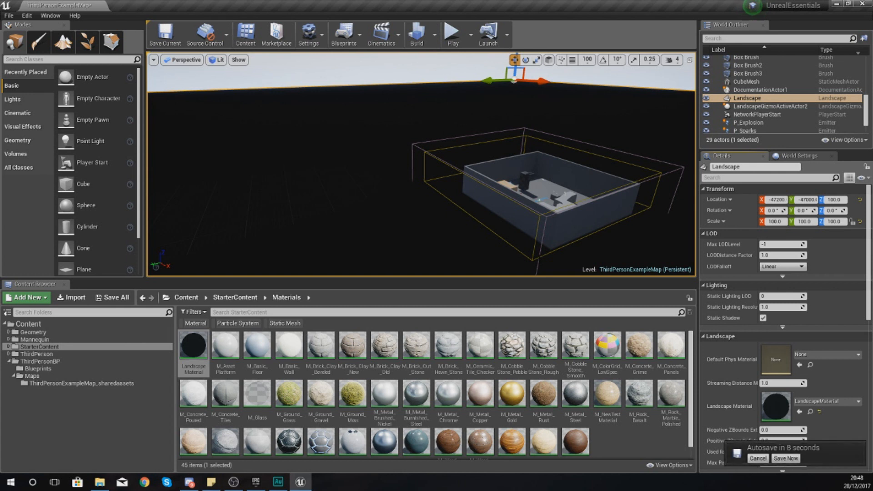
left_click(758, 458)
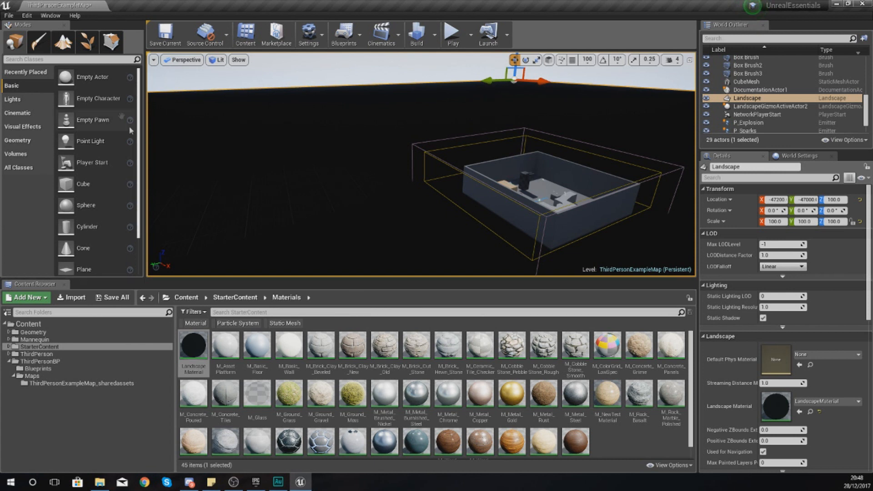
mouse_move(85, 42)
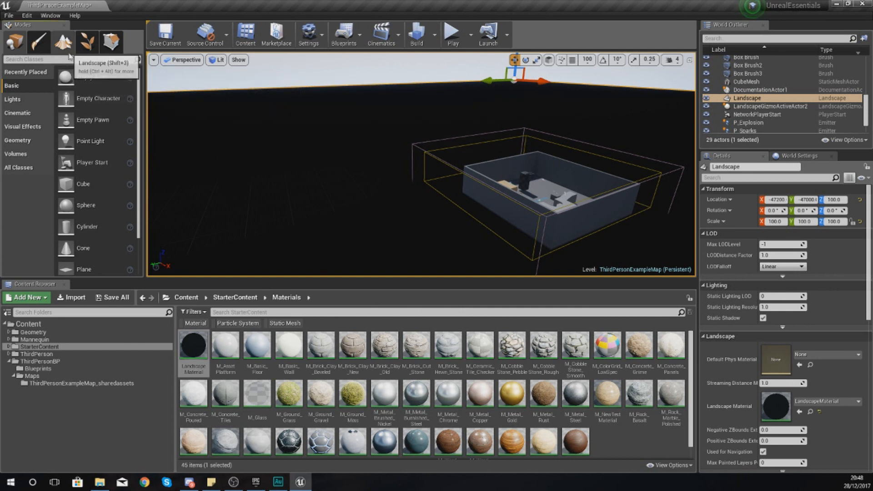
- Enter Landscape Paint mode and select the Grass target layer
left_click(86, 42)
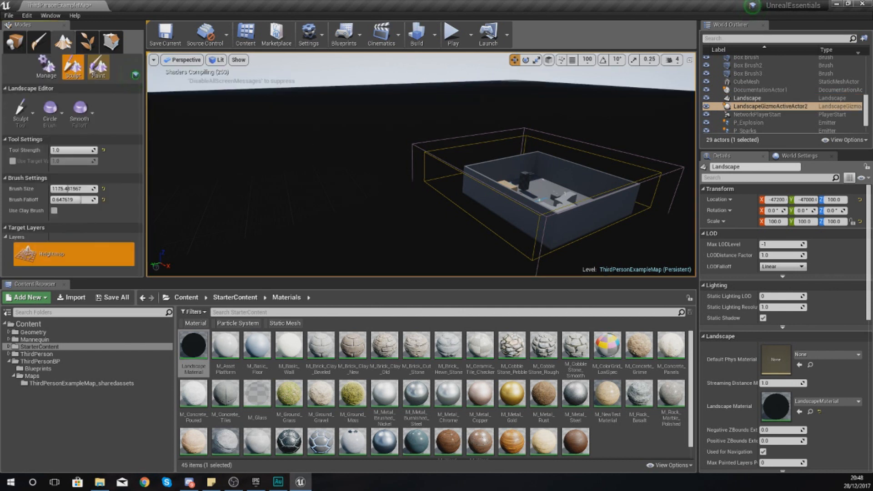
left_click(99, 67)
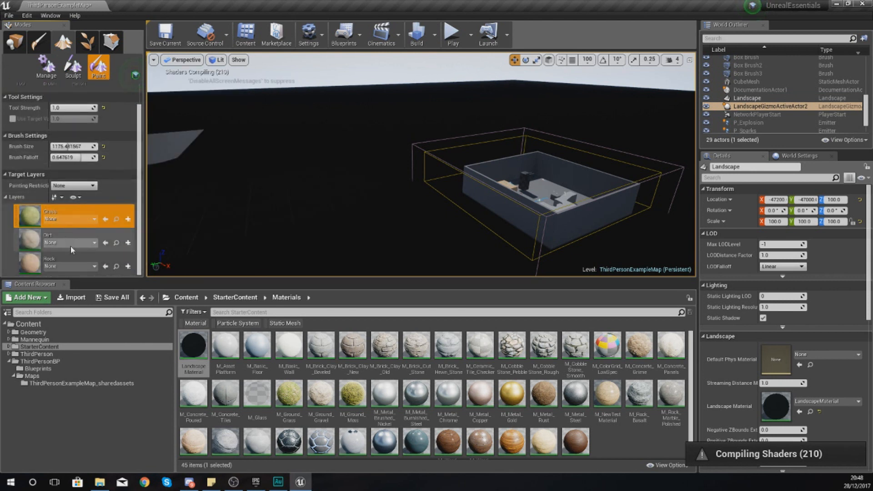
mouse_move(352, 351)
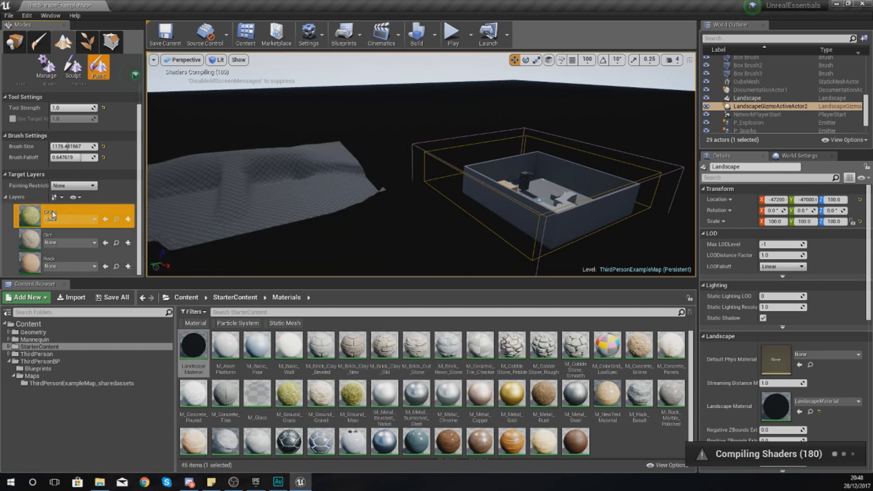
left_click(67, 239)
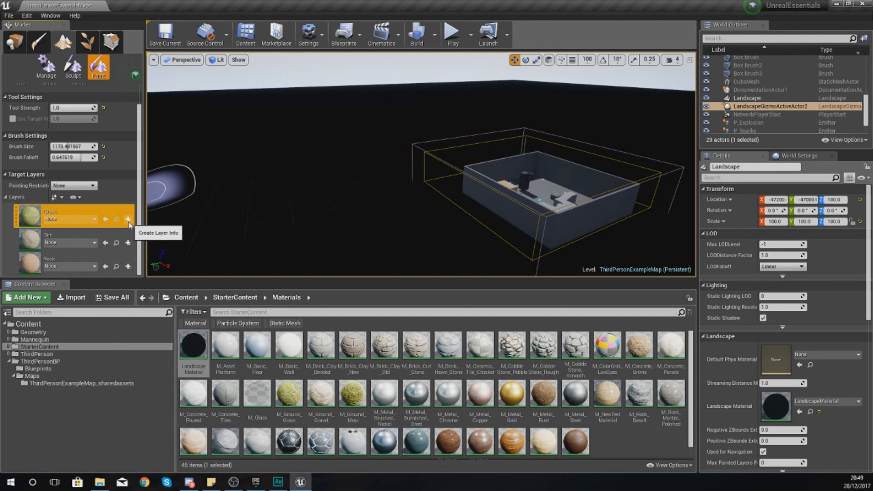
- Start creating a weight-blended Grass_LayerInfo for the Grass layer
left_click(127, 218)
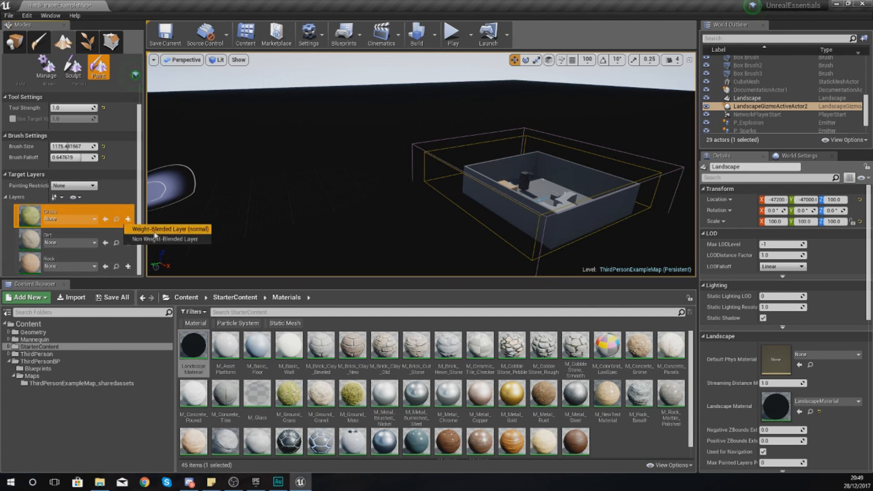
mouse_move(151, 234)
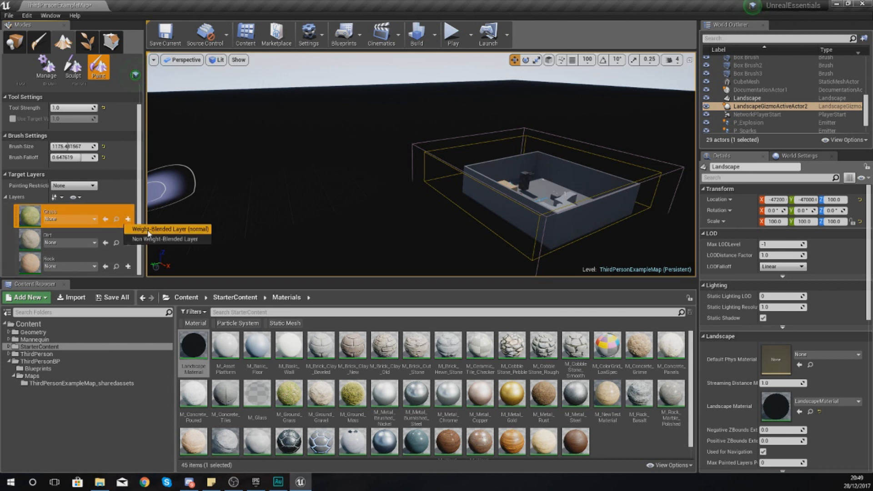
mouse_move(162, 234)
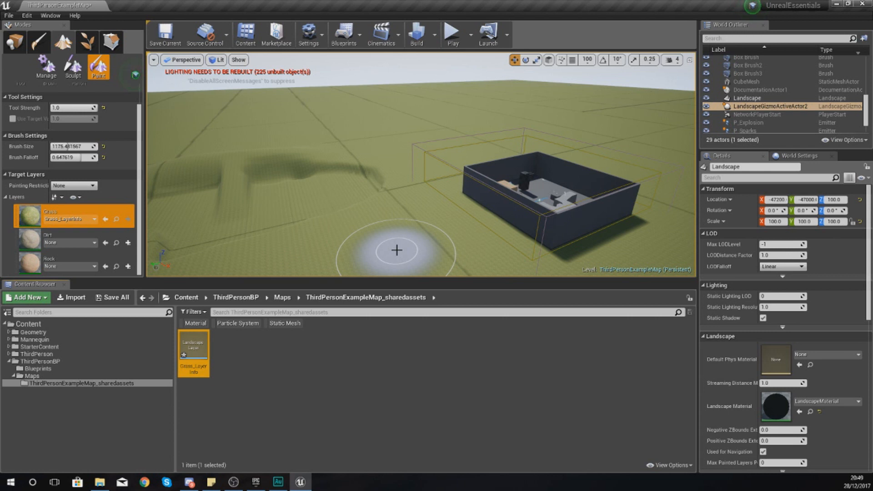
mouse_move(397, 230)
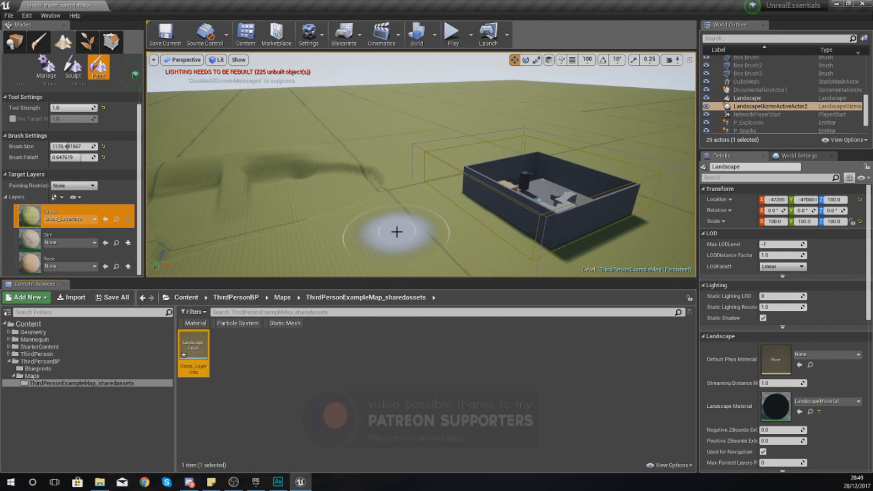
mouse_move(127, 243)
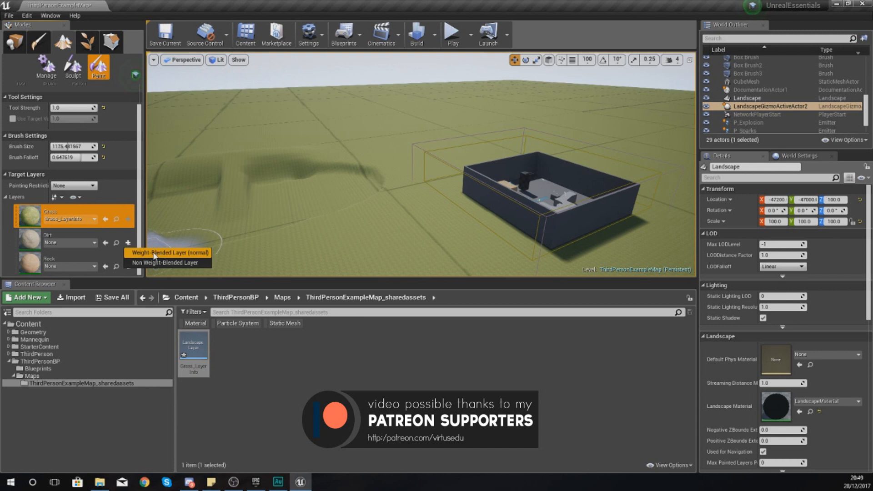
- Create and save weight-blended Dirt_LayerInfo and Rock_LayerInfo assets
left_click(168, 253)
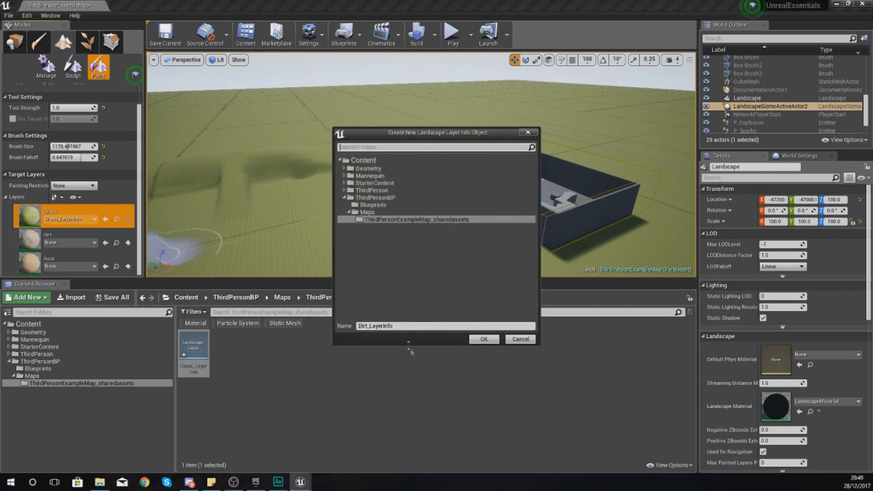
left_click(483, 339)
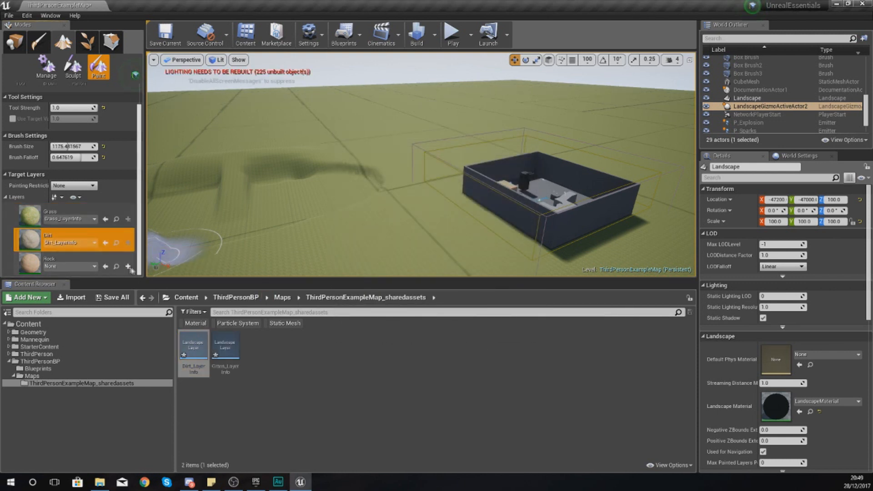
left_click(129, 266)
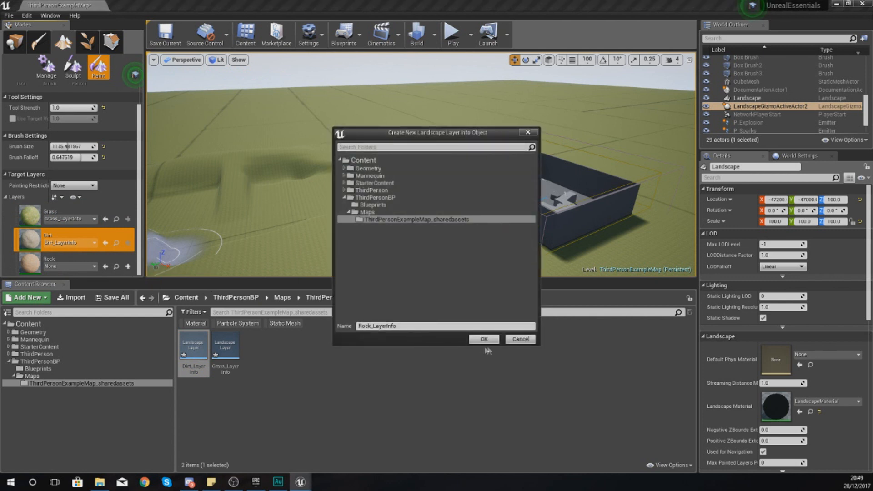
left_click(482, 340)
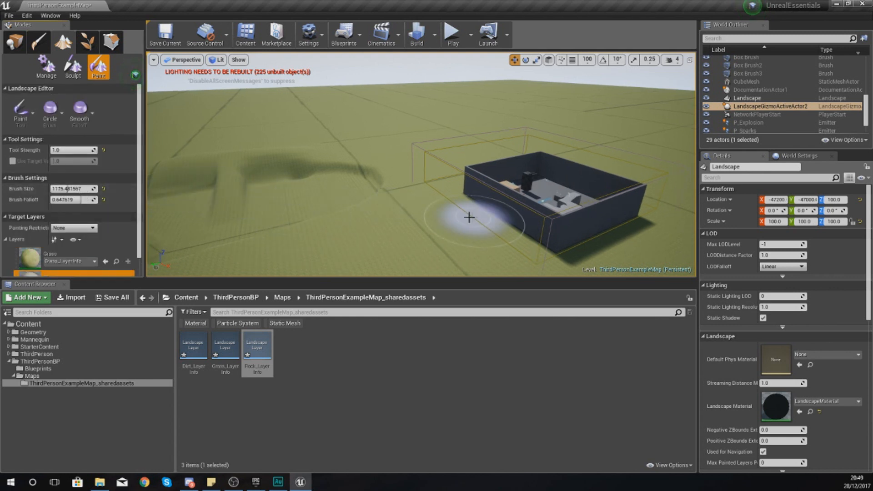
mouse_move(405, 220)
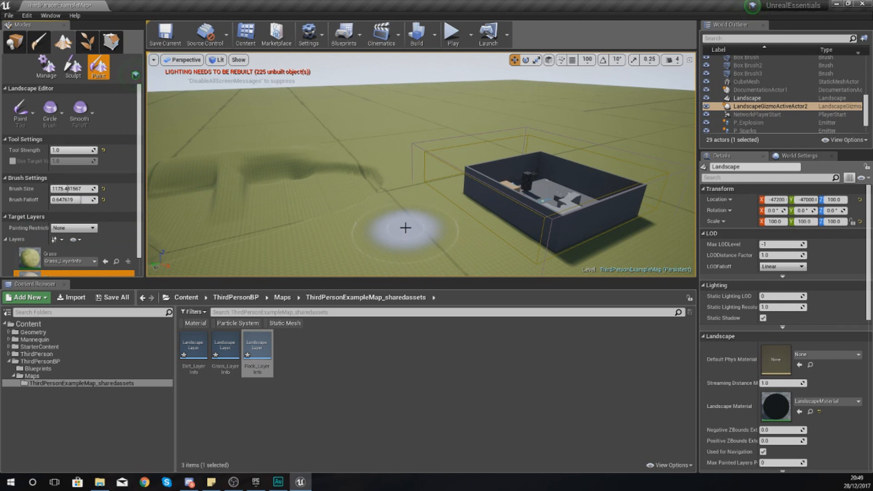
- Enlarge the paint brush size and adjust falloff for painting dirt
left_click(56, 240)
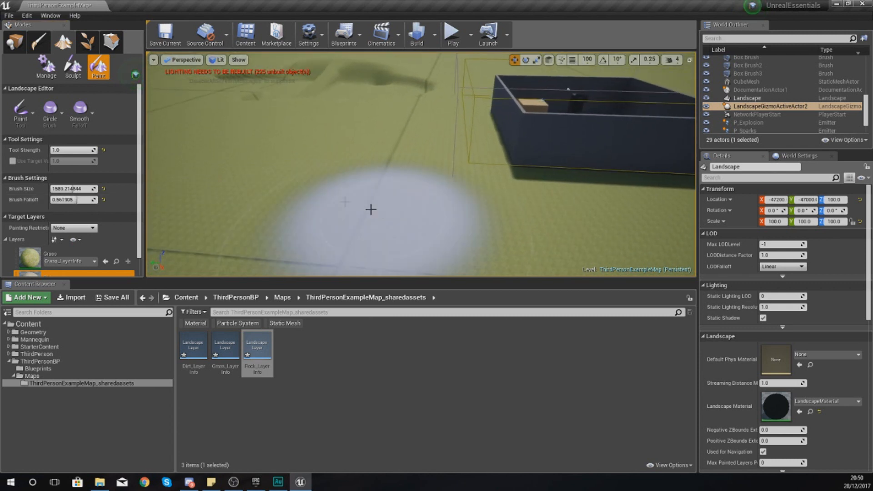
mouse_move(326, 186)
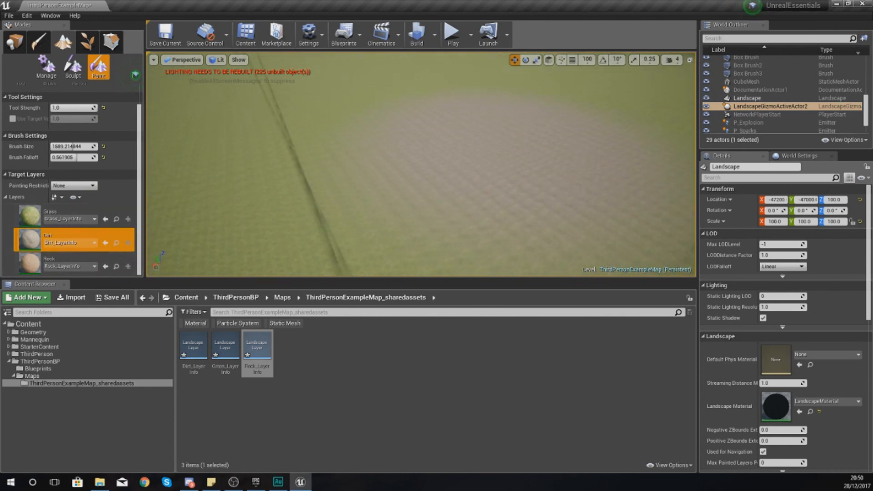
- Set Brush Falloff to 0 and paint three hard-edged dirt patches
left_click(249, 102)
type("0")
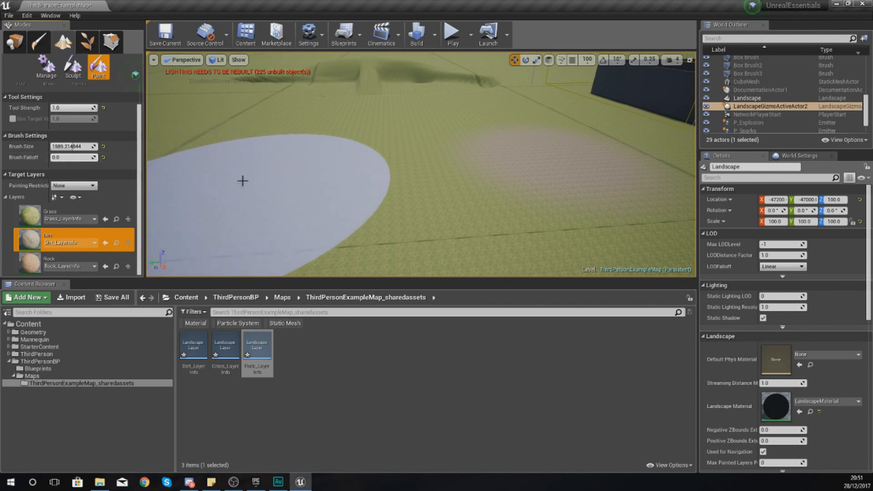
mouse_move(284, 153)
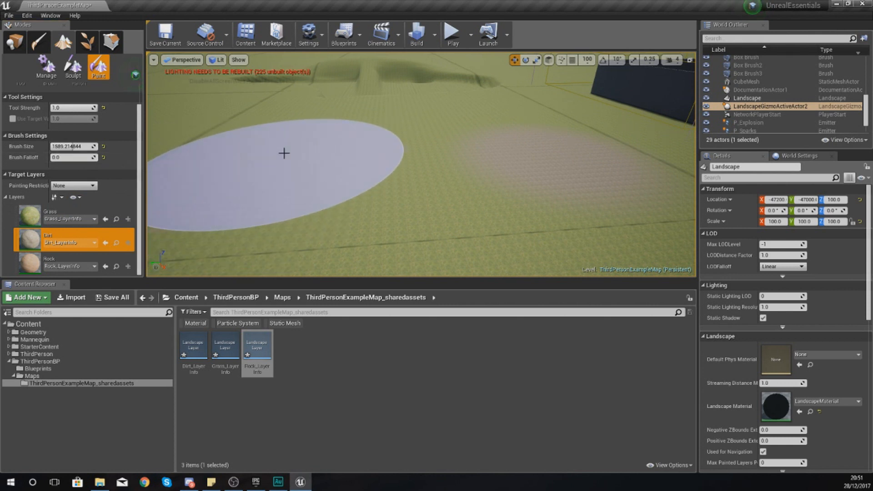
left_click(284, 154)
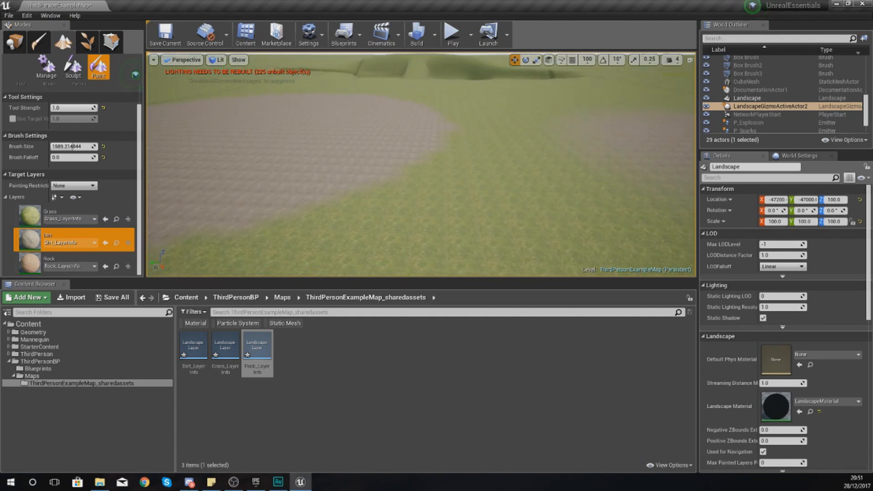
left_click(490, 151)
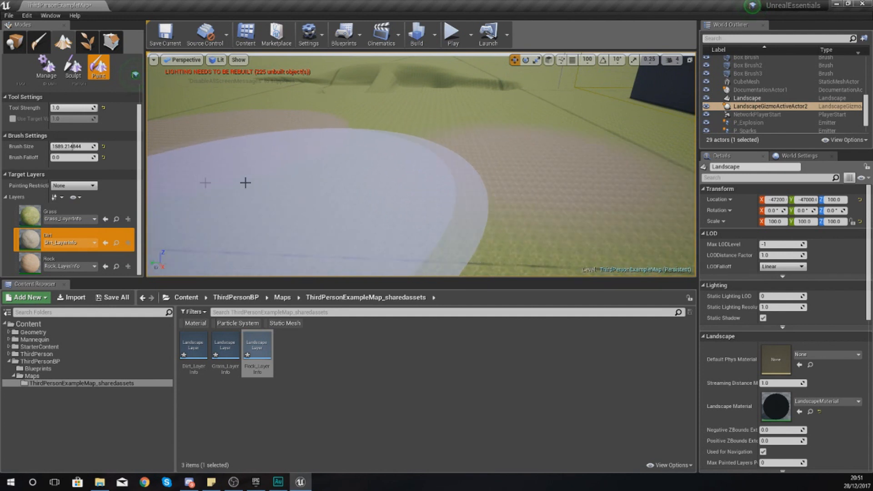
left_click(23, 111)
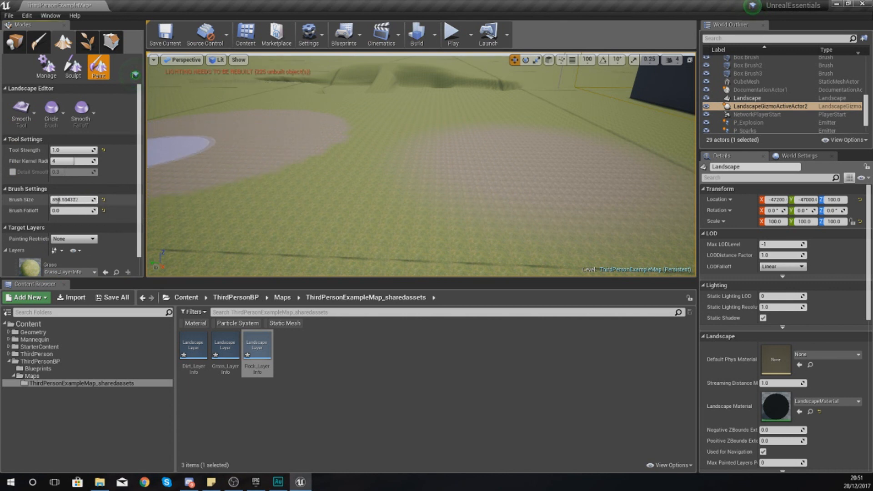
- Set the Smooth brush size to 325.75 and raise its falloff
type("325.752838")
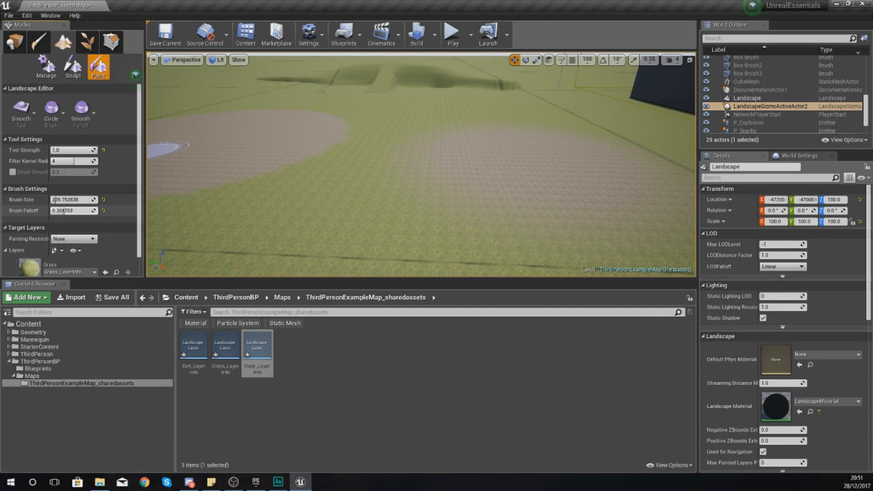
left_click(197, 161)
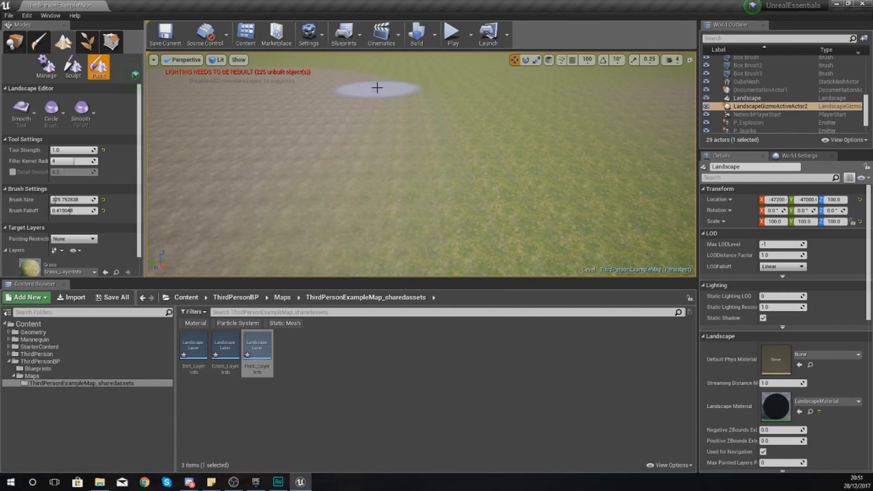
mouse_move(500, 94)
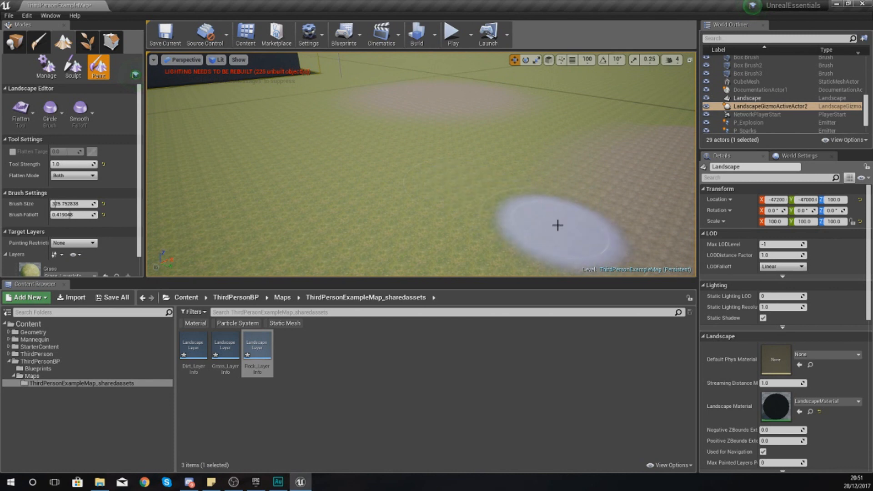
mouse_move(554, 178)
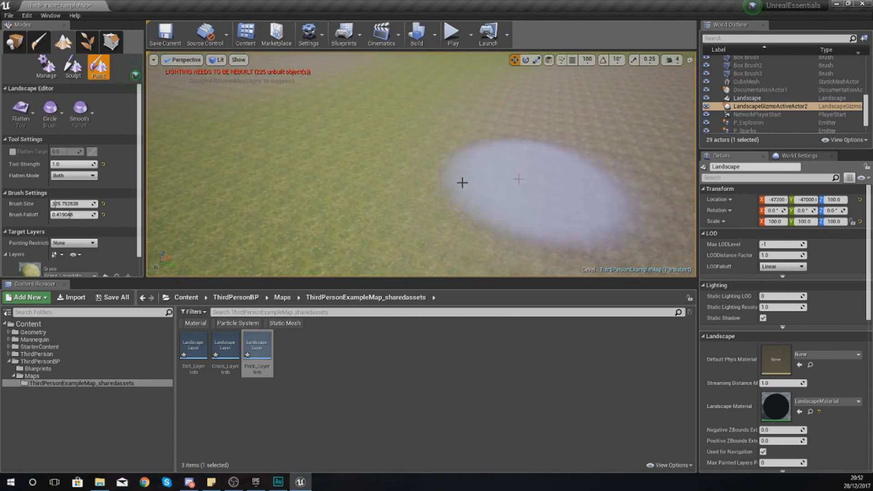
mouse_move(413, 112)
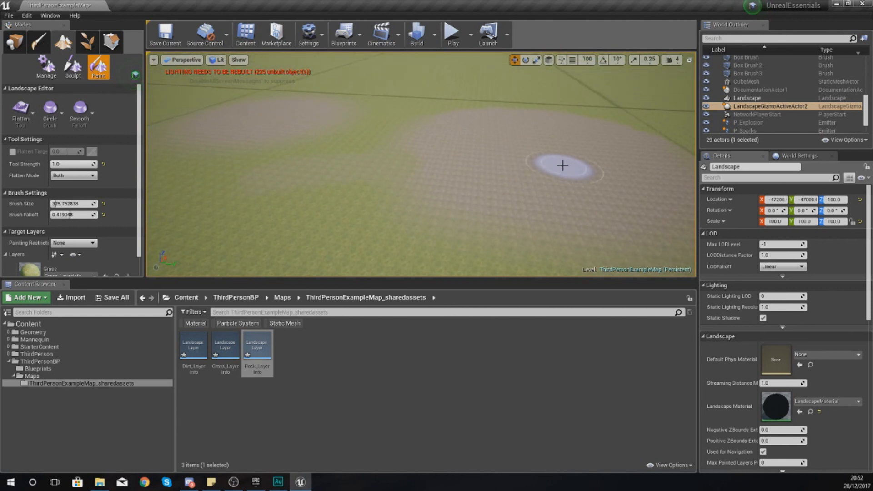
mouse_move(555, 161)
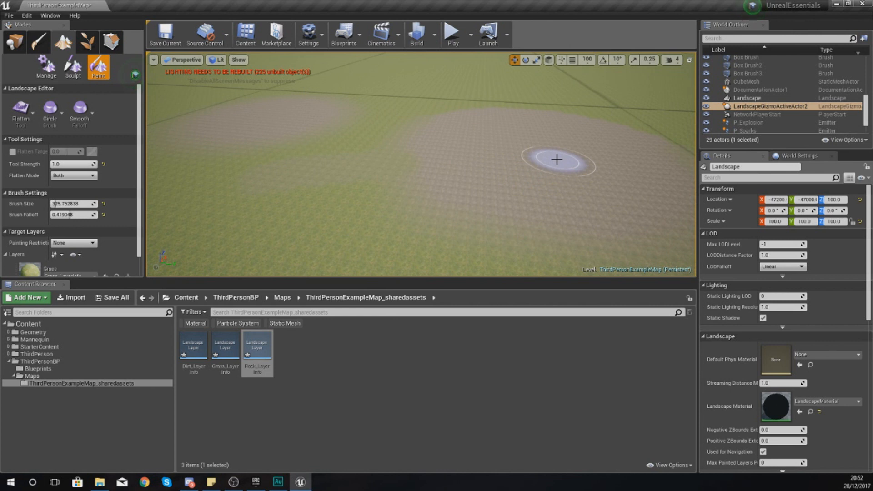
- Brush the Flatten tool across the softened dirt patch
left_click_drag(556, 159, 234, 237)
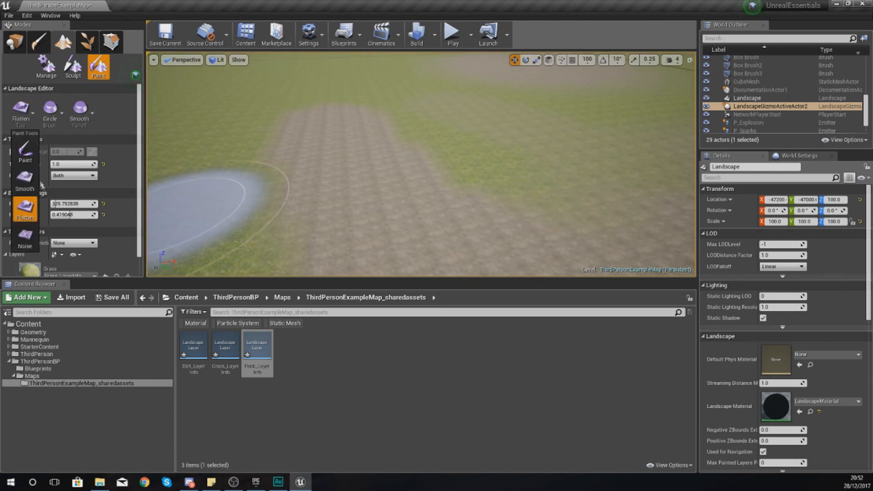
- Switch to the Noise paint tool with noise scale 5
left_click(24, 240)
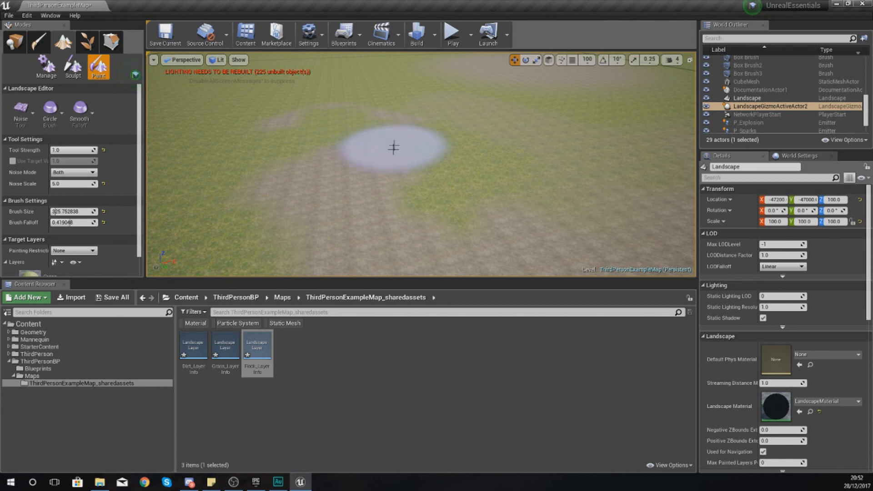
mouse_move(294, 107)
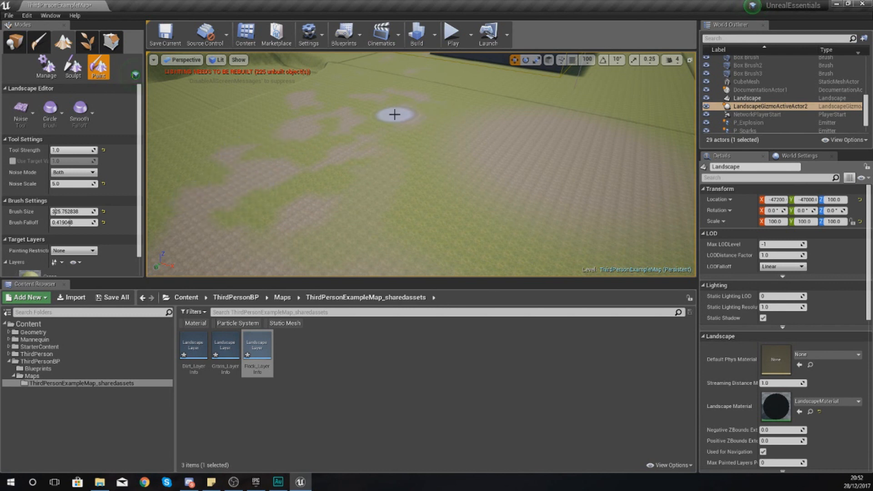
mouse_move(164, 136)
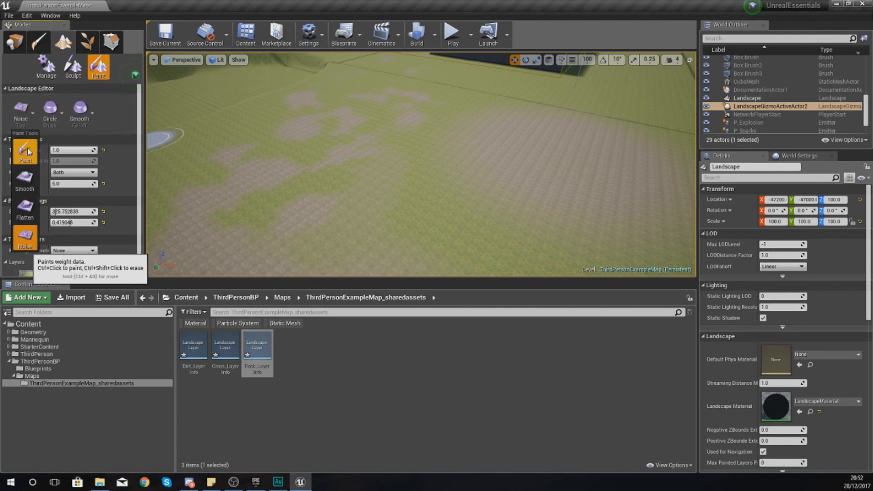
mouse_move(24, 180)
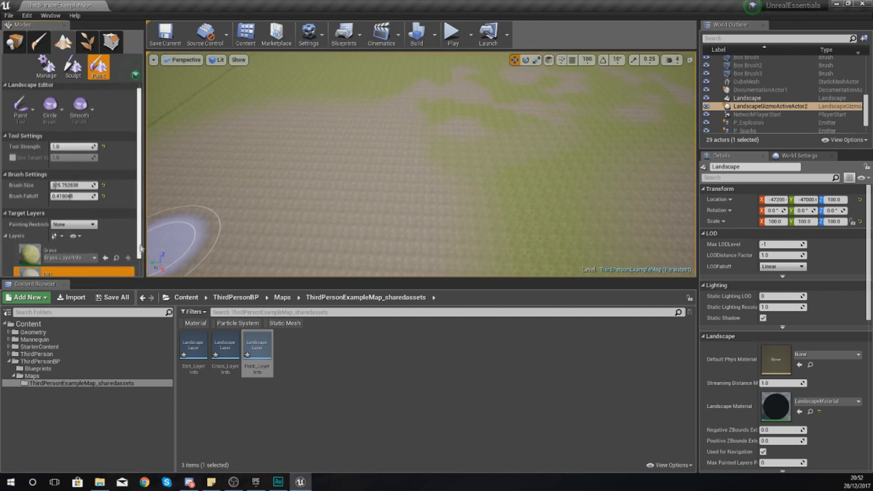
- Paint a broad rock band across the grassy landscape, then reselect the Grass layer
left_click(450, 189)
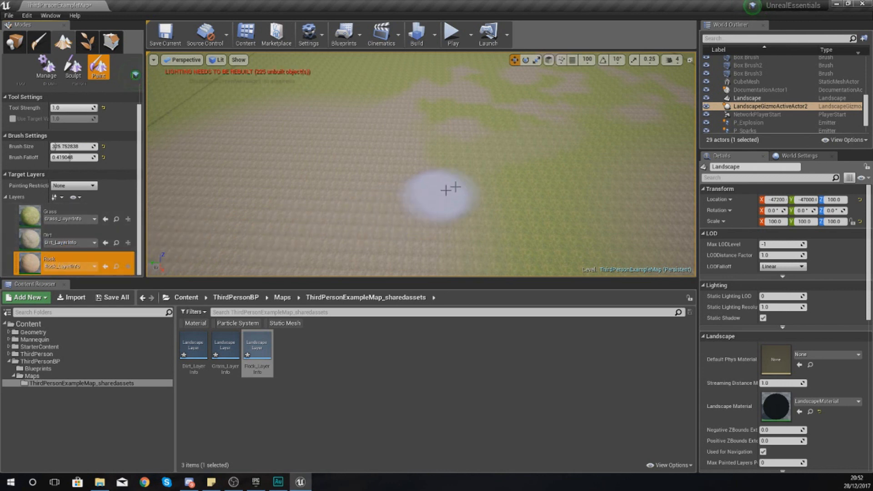
left_click_drag(450, 189, 278, 178)
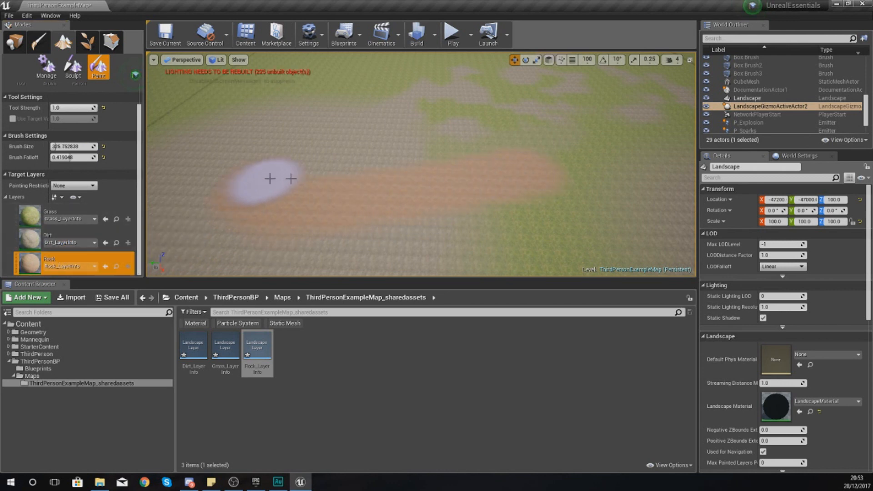
left_click_drag(279, 178, 473, 138)
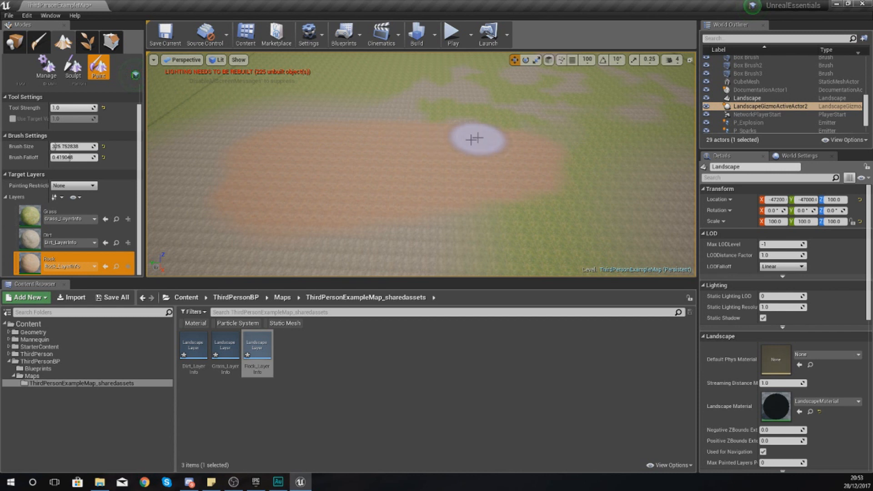
left_click(48, 240)
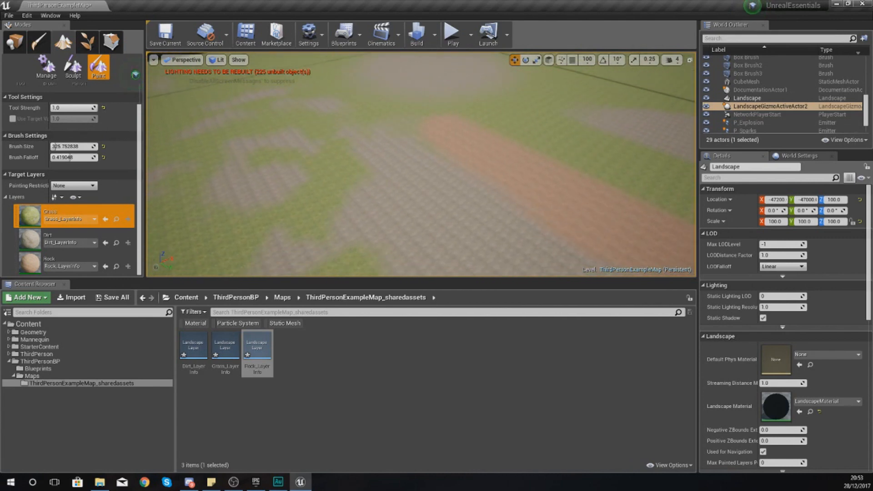
mouse_move(439, 206)
type("8192")
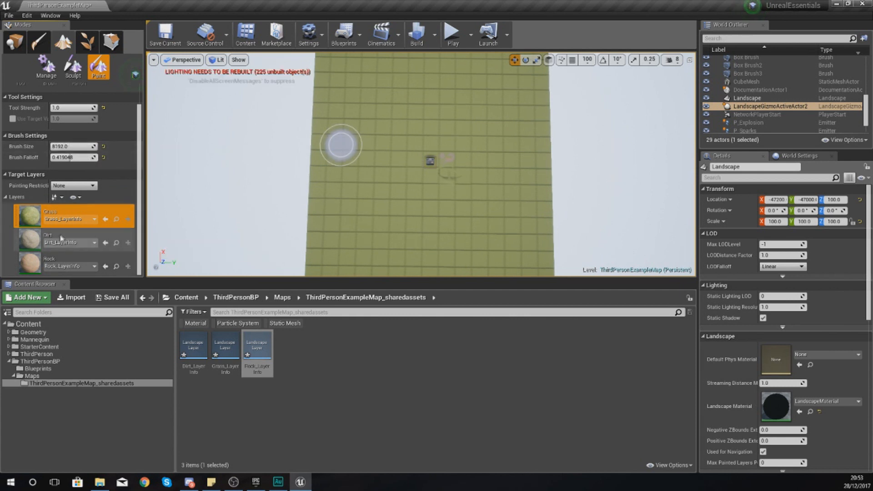
- Paint rock along the landscape borders with the Rock layer at brush size 8192
left_click(64, 262)
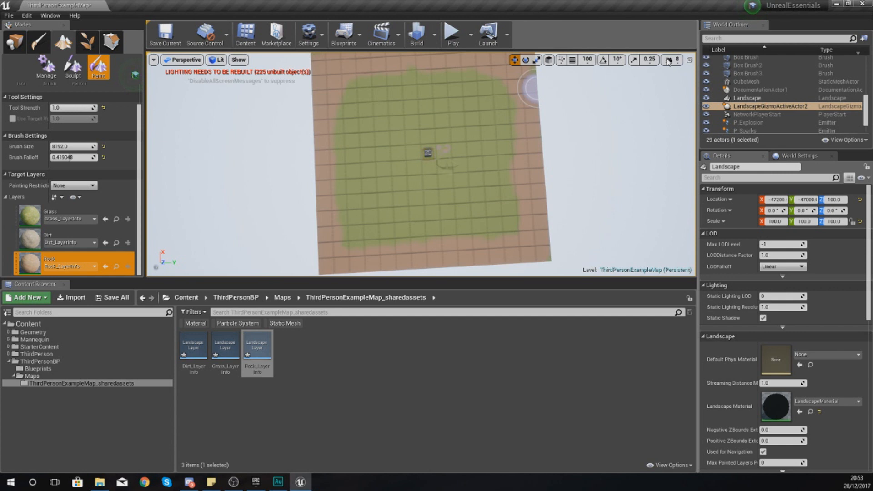
left_click(672, 60)
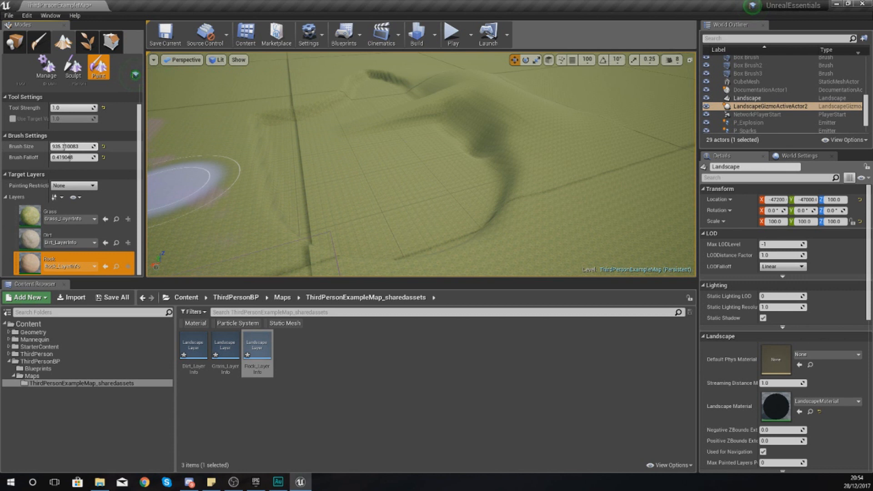
- Paint a dirt patch into the grass with the Dirt layer and adjust camera speed
left_click(64, 238)
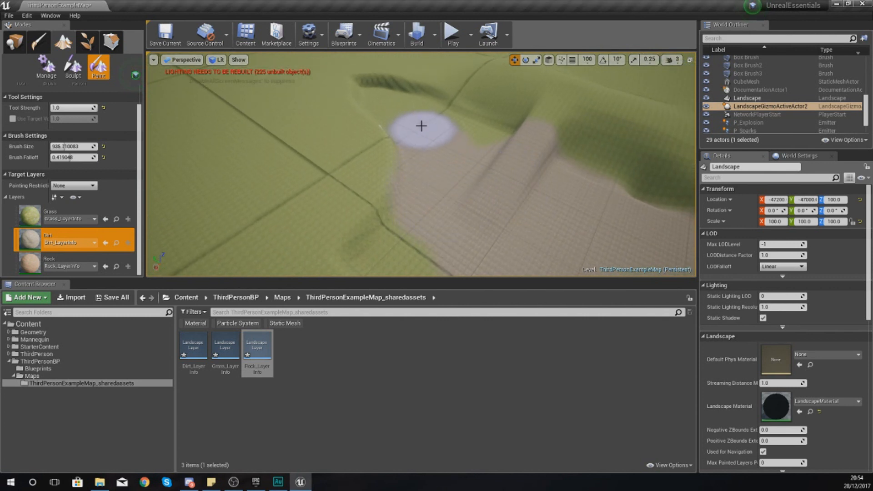
left_click_drag(422, 127, 501, 154)
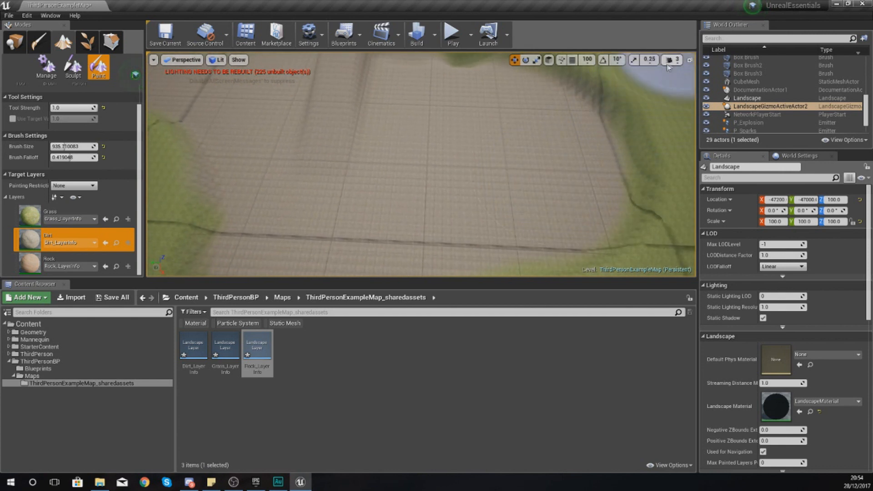
left_click(670, 60)
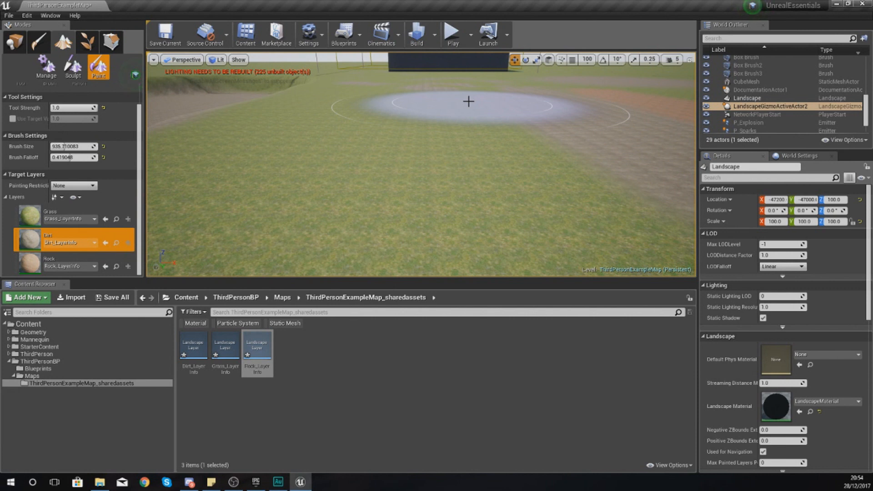
mouse_move(215, 134)
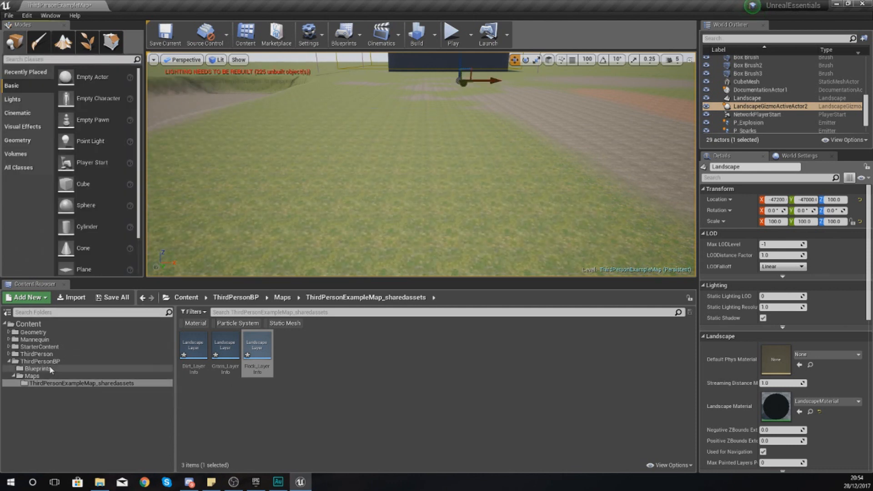
- Open LandscapeMaterial from StarterContent > Materials in the material editor
left_click(38, 368)
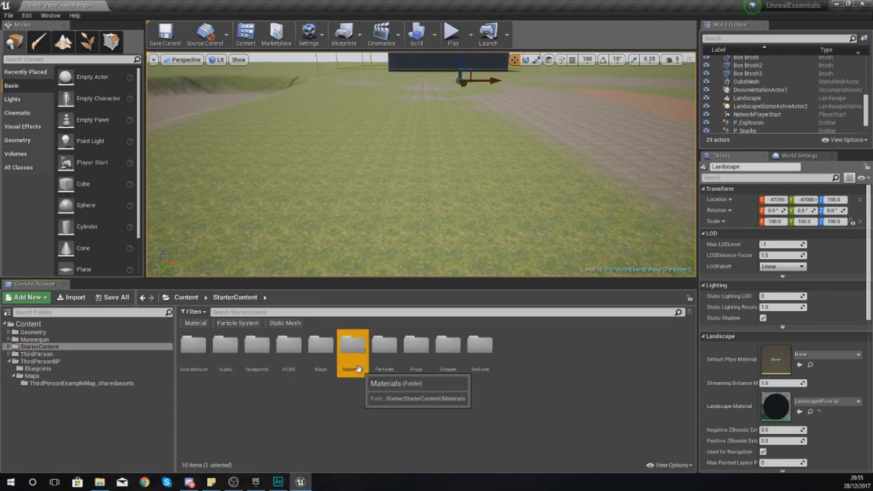
double_click(352, 343)
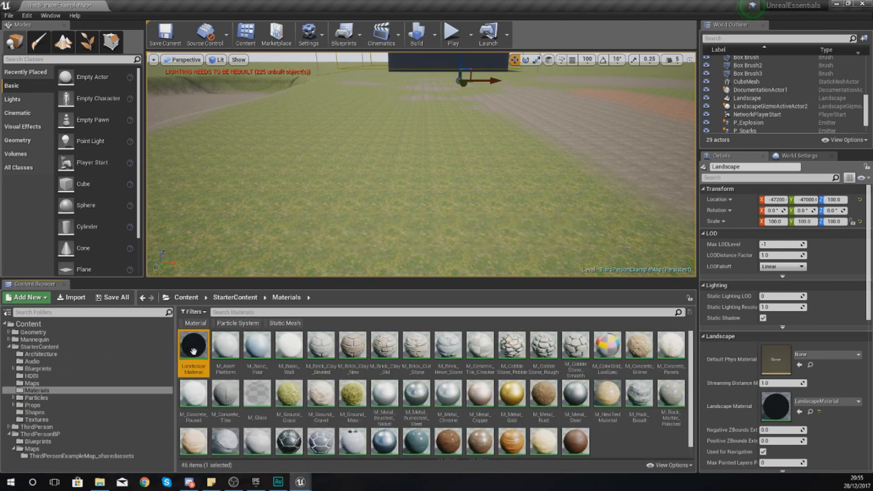
double_click(194, 347)
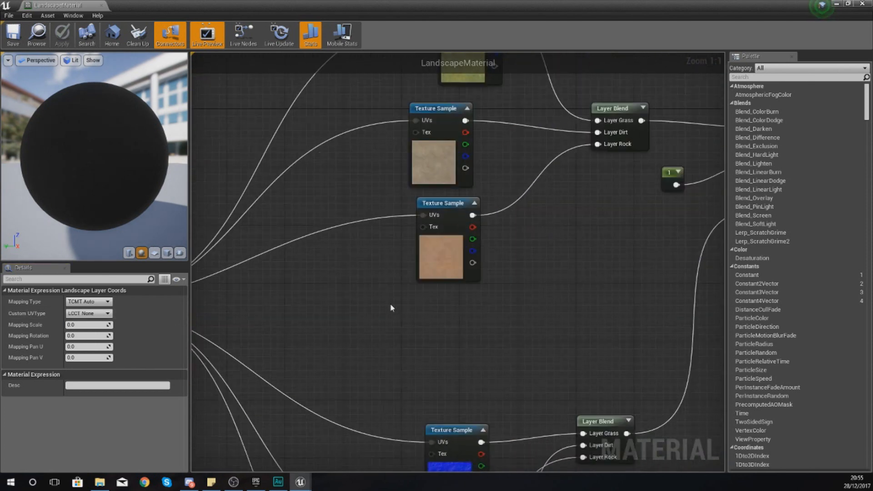
- Set the LandscapeCoords node's Mapping Scale to 5.0 and apply it
scroll("down", 3)
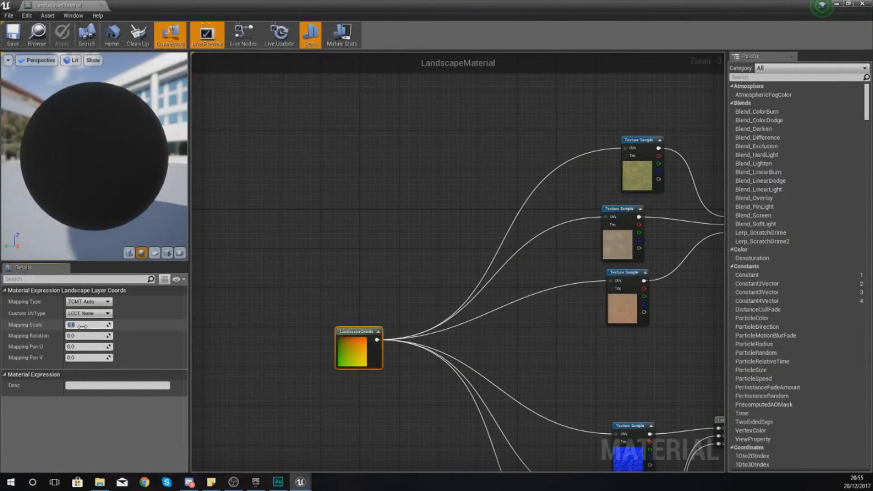
type("5.0")
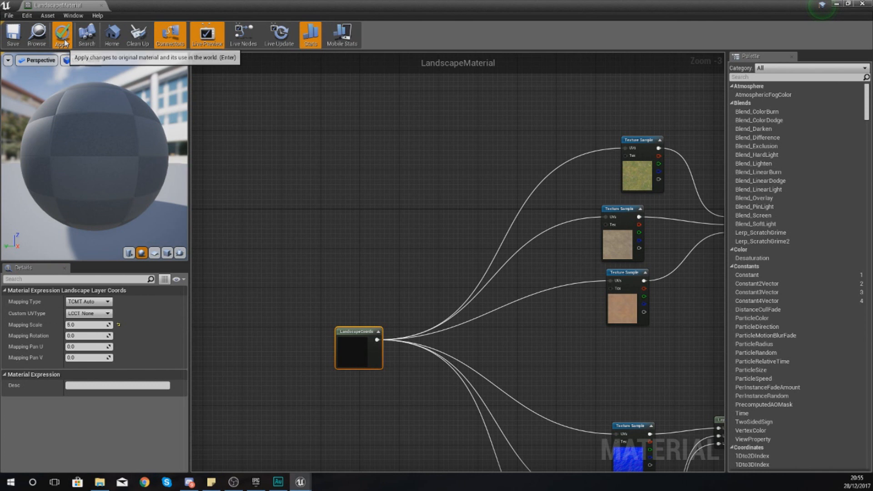
left_click(62, 35)
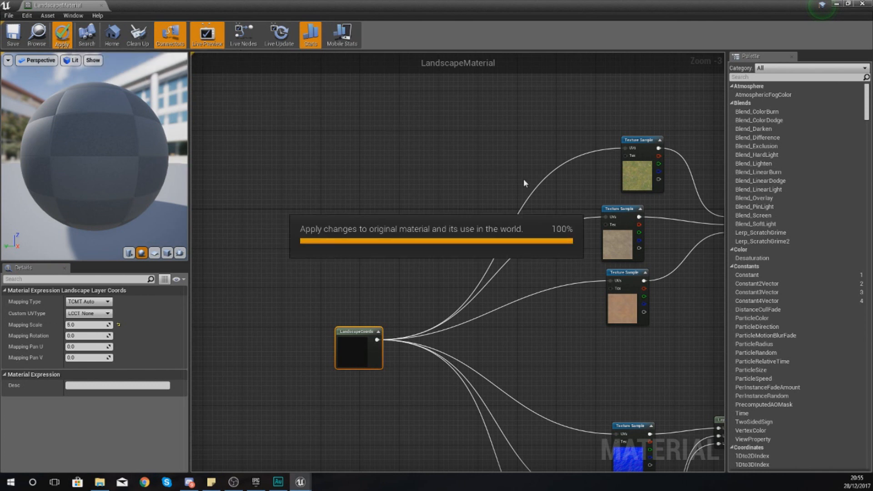
- Save the updated LandscapeMaterial
left_click(61, 34)
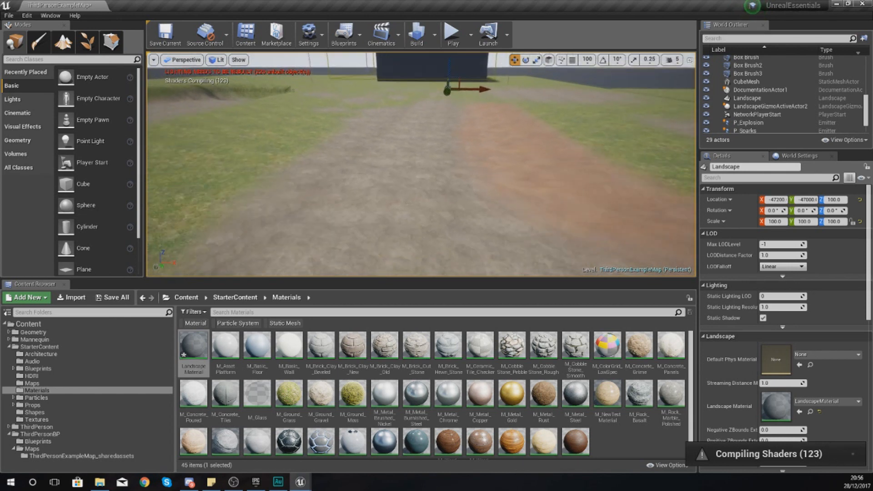
mouse_move(452, 32)
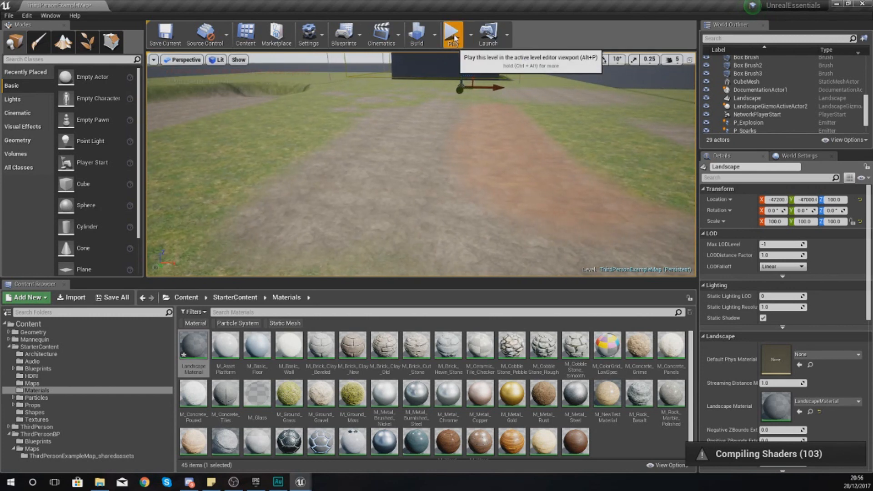
- Clear the viewport selection and switch back to Landscape paint mode
left_click(453, 35)
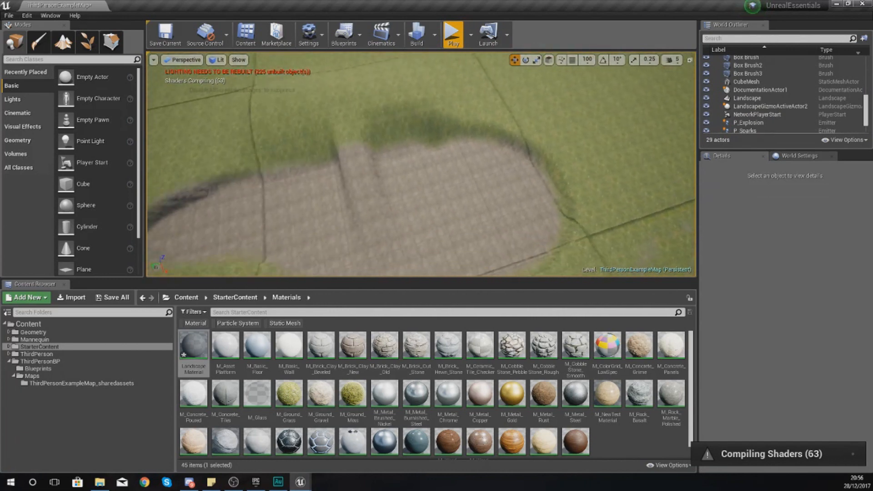
left_click(62, 42)
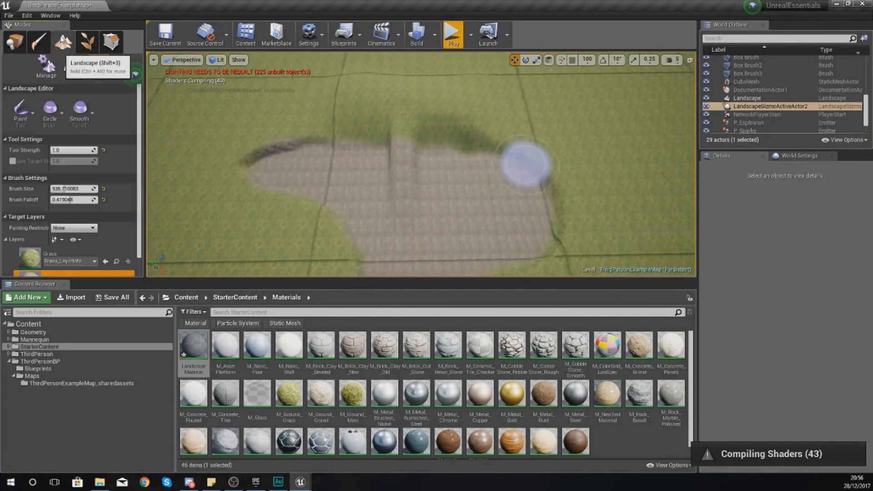